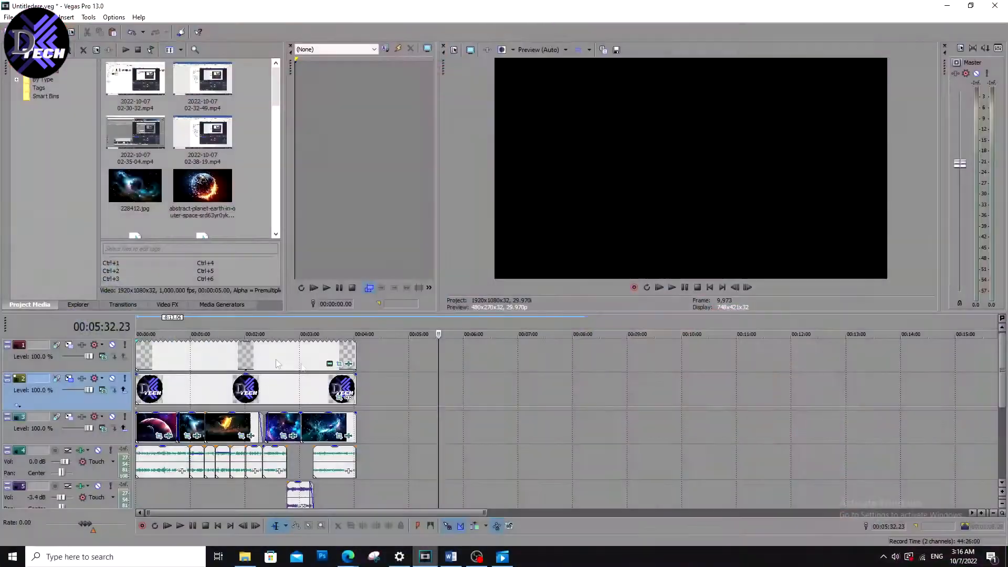
Insert a new empty video track above the logo and space video tracks
{"action": "left_click", "coordinate": [280, 334]}
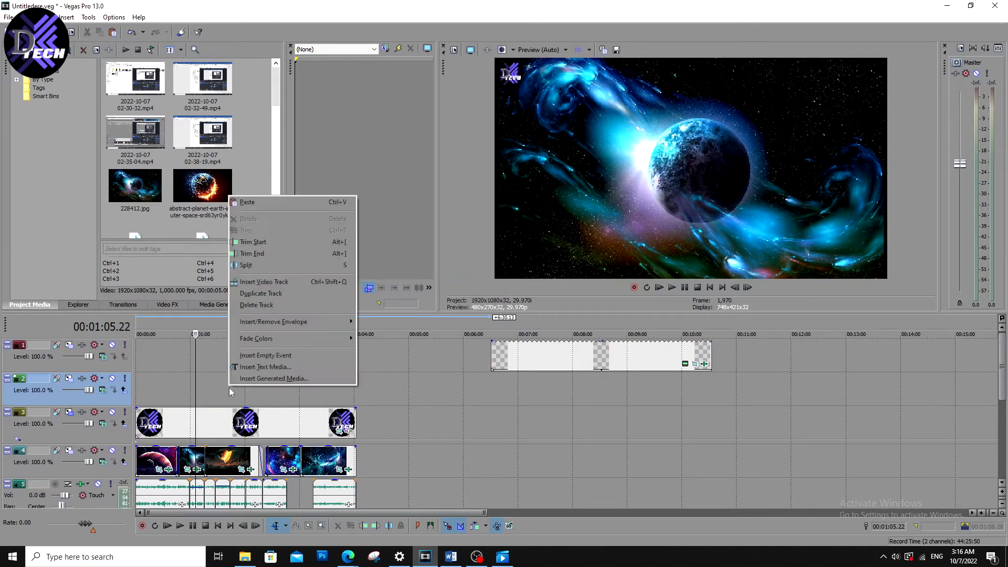
Insert a text media event on the new empty track
{"action": "left_click", "coordinate": [265, 367]}
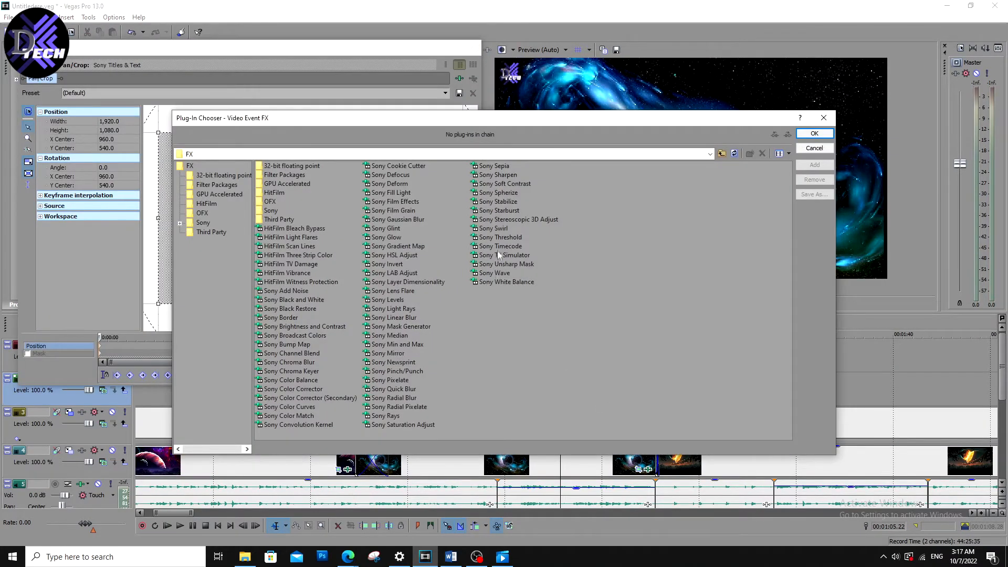
Add the Sony Timecode effect to the text event so SMPTE timecode shows on the preview
{"action": "left_click", "coordinate": [500, 246]}
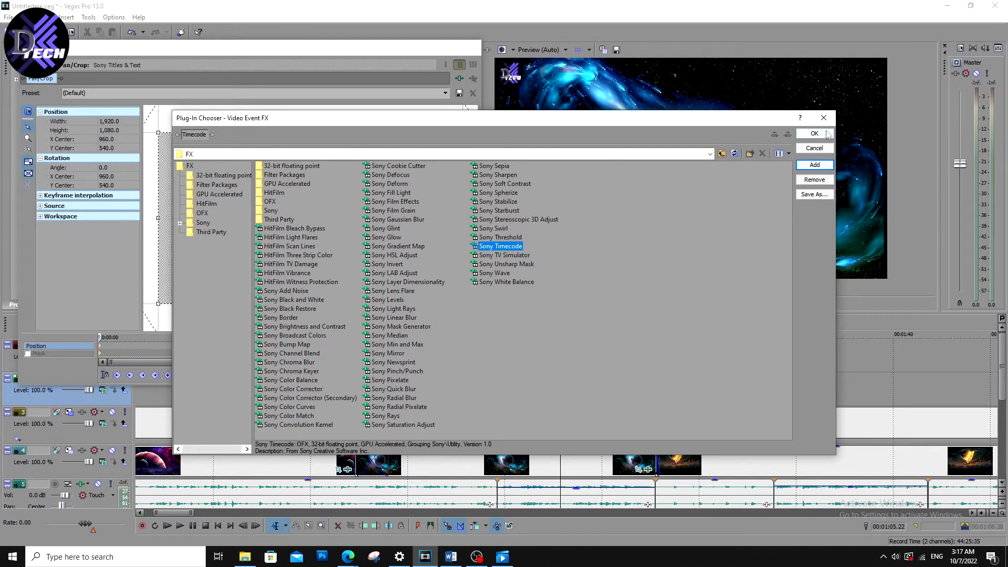
{"action": "left_click", "coordinate": [813, 133]}
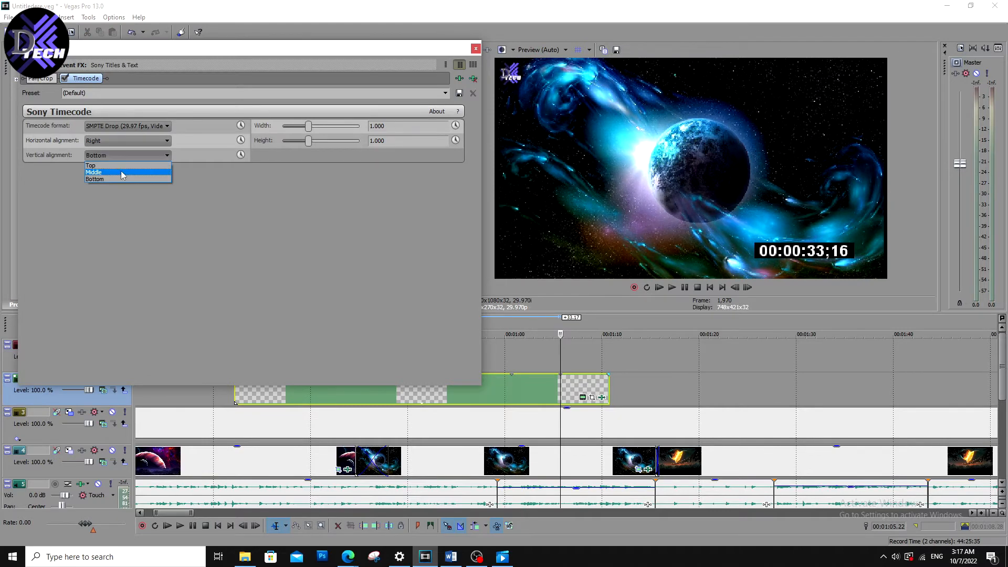
Align the timecode to the bottom and close the Video Event FX window
{"action": "left_click", "coordinate": [94, 179]}
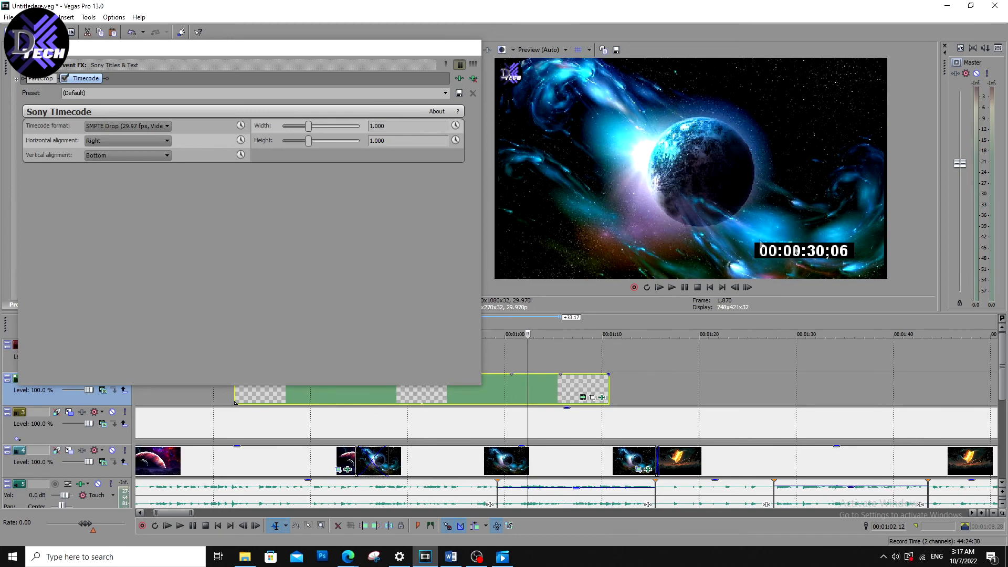
{"action": "left_click", "coordinate": [472, 93]}
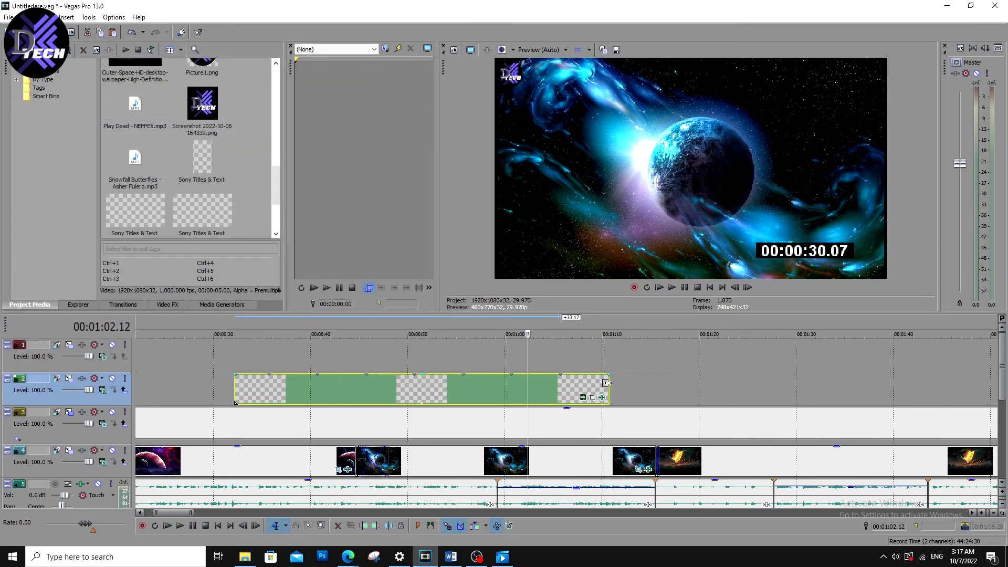